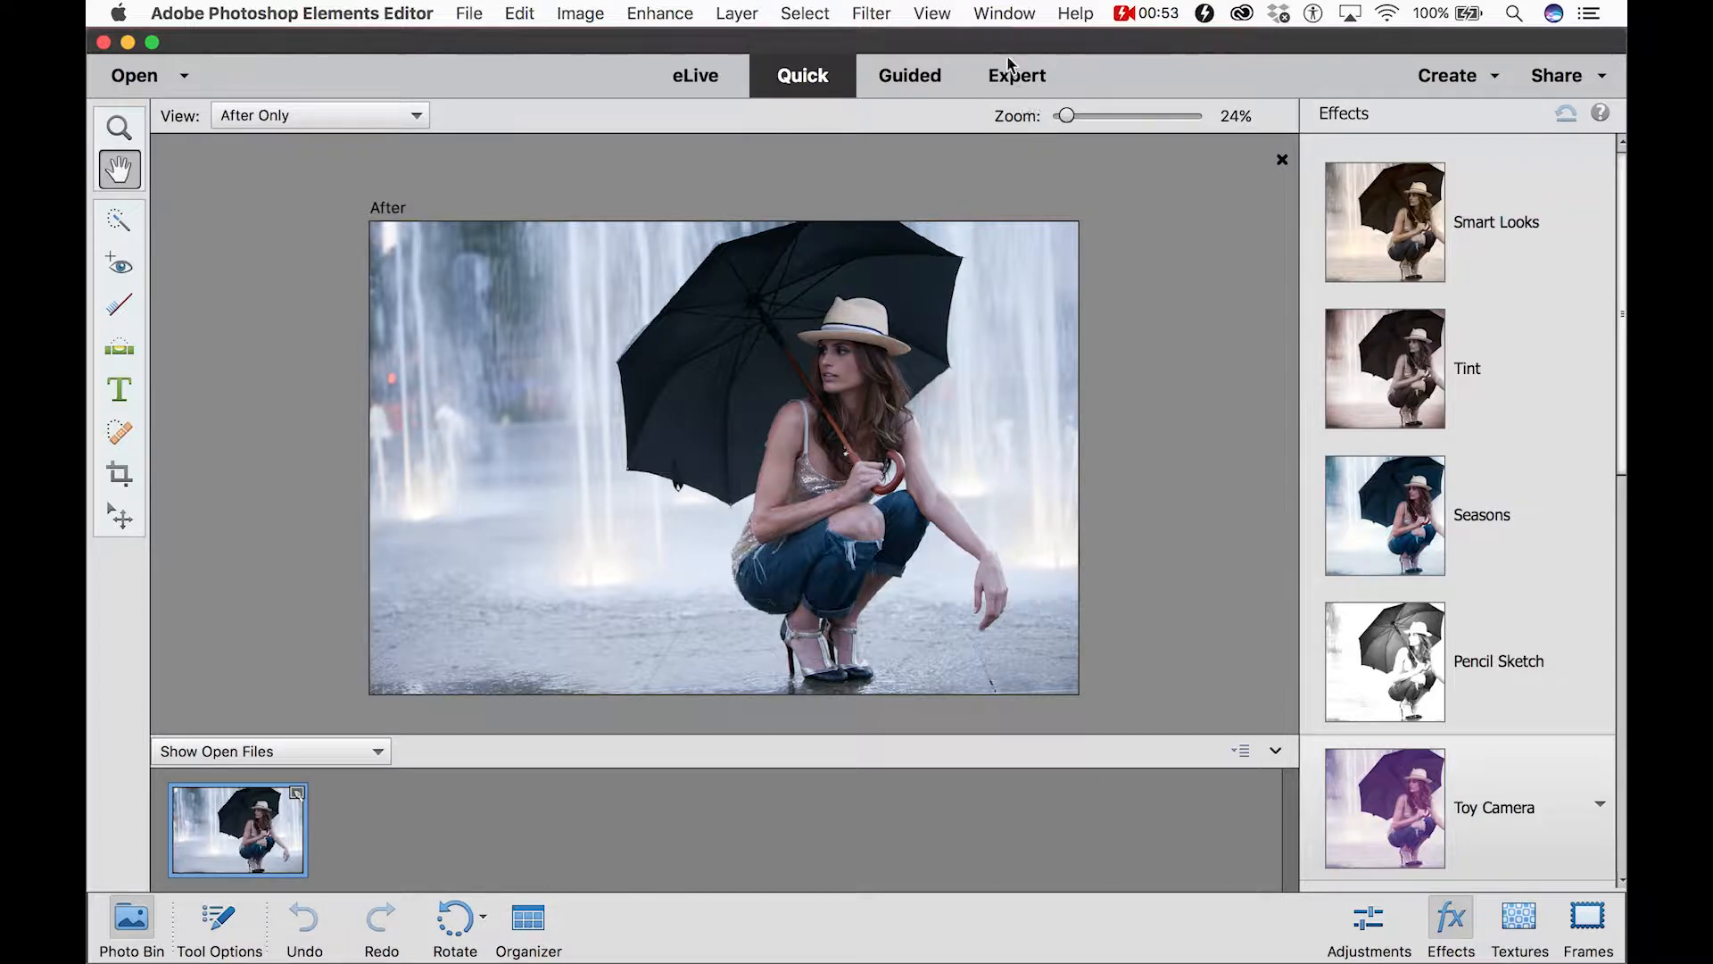
Step: Switch the editor from Quick mode to Expert mode with the umbrella photo open
{"action": "left_click", "coordinate": [1016, 75]}
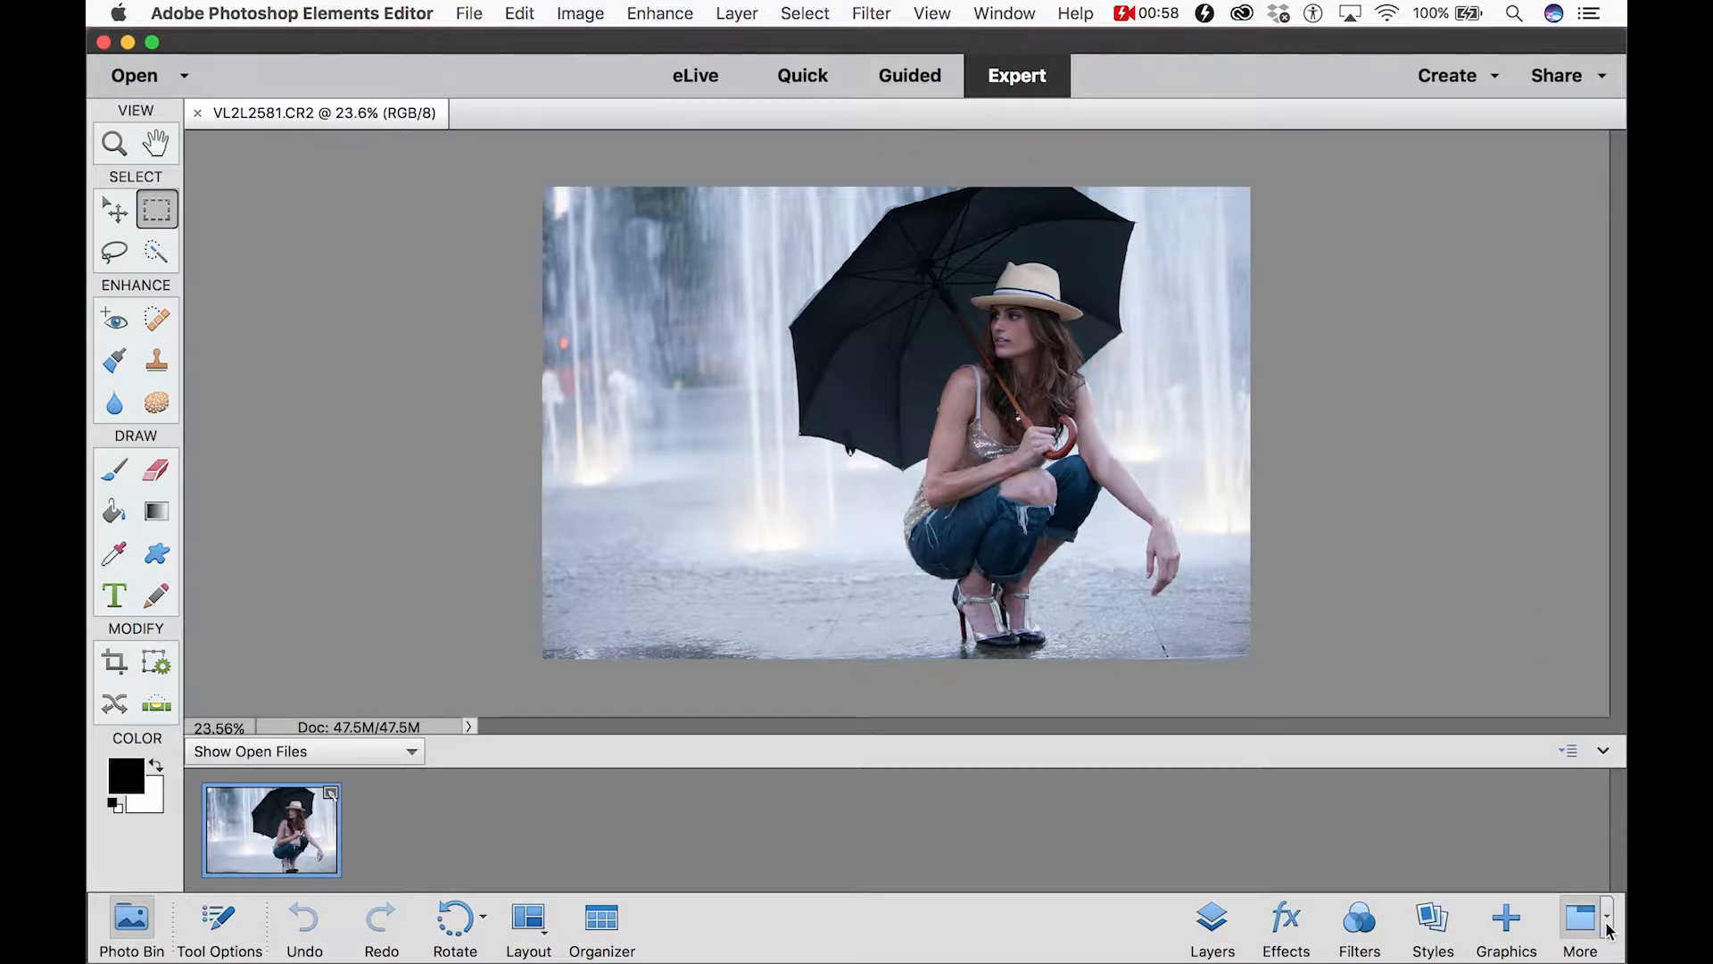
Step: Show the Actions panel from the taskbar's More menu, listing Bottom Borders and Special Effects sets
{"action": "left_click", "coordinate": [1576, 923]}
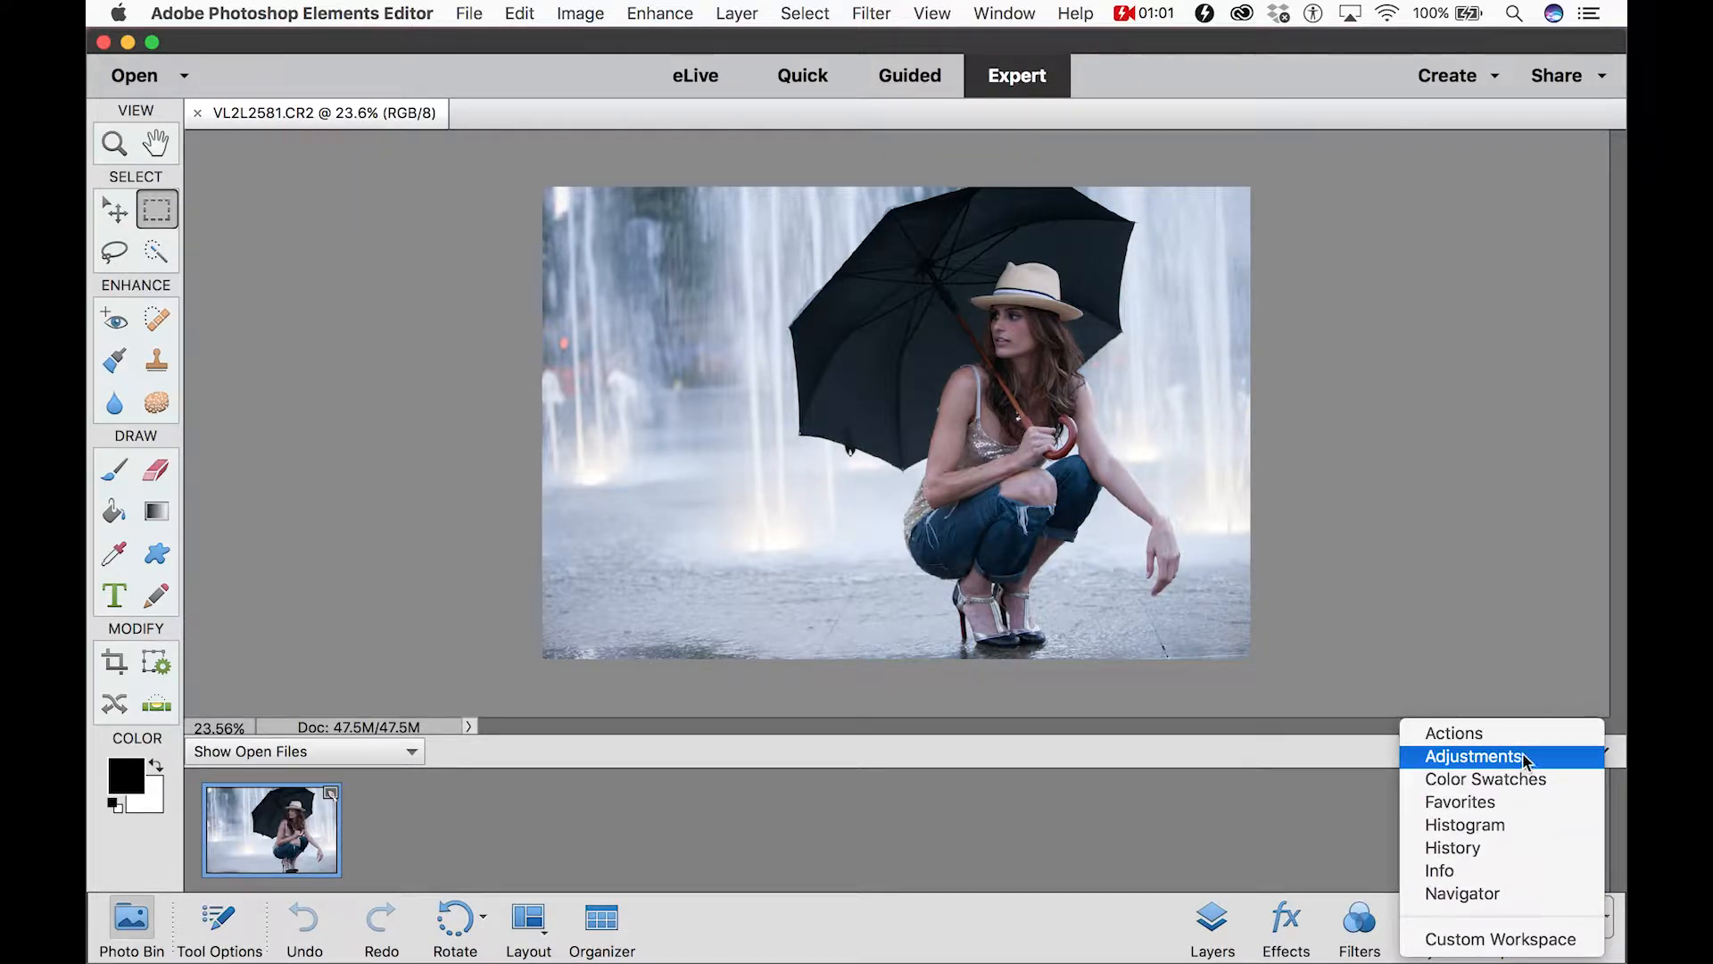
{"action": "left_click", "coordinate": [1455, 733]}
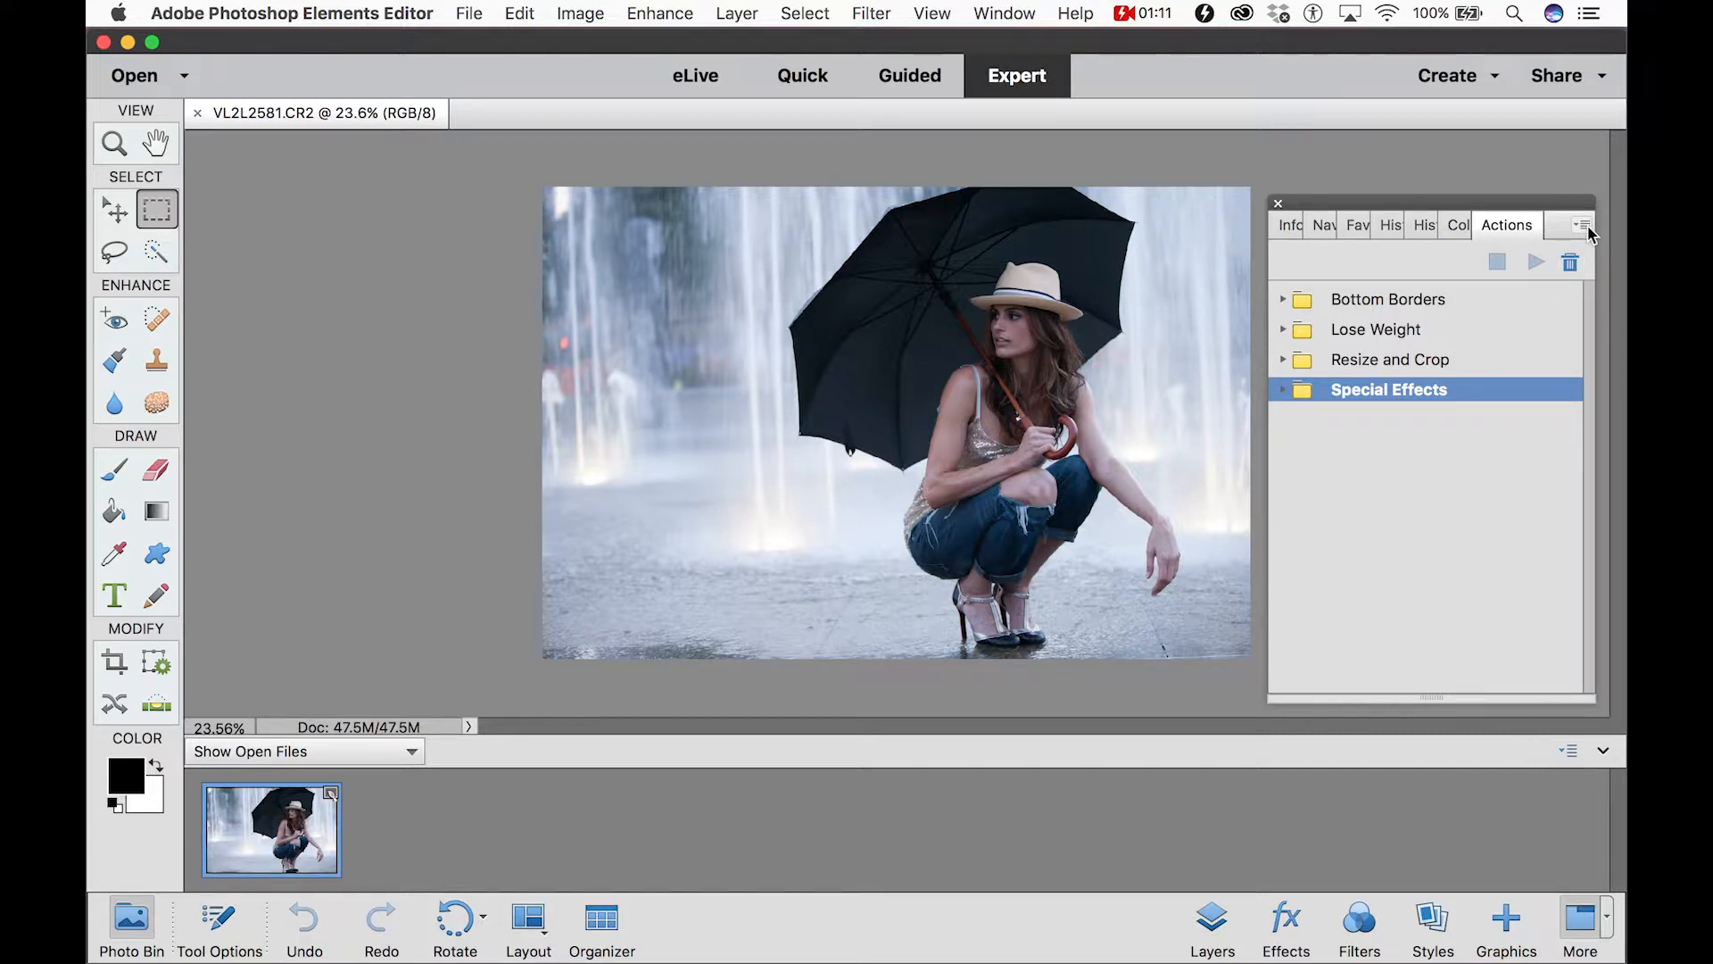
Step: Load 'The Luxe Lens - PS - Firewood & Frost.atn' into the Actions panel via Load Actions
{"action": "left_click", "coordinate": [1580, 225]}
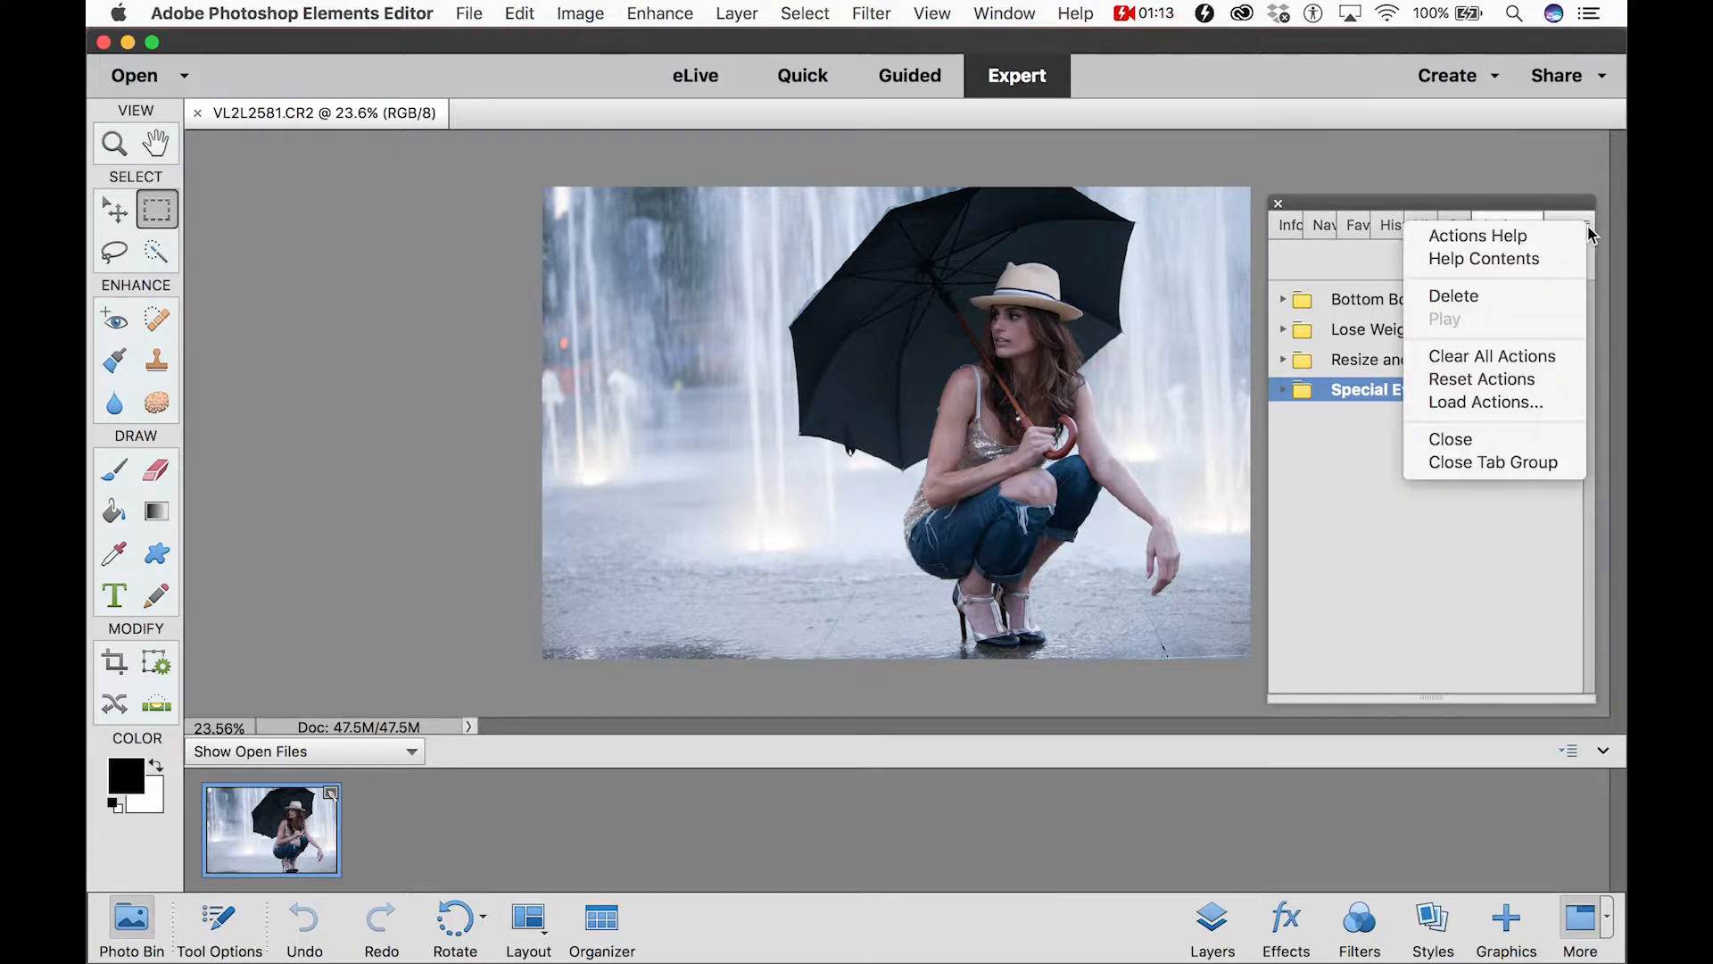
{"action": "mouse_move", "coordinate": [1483, 402]}
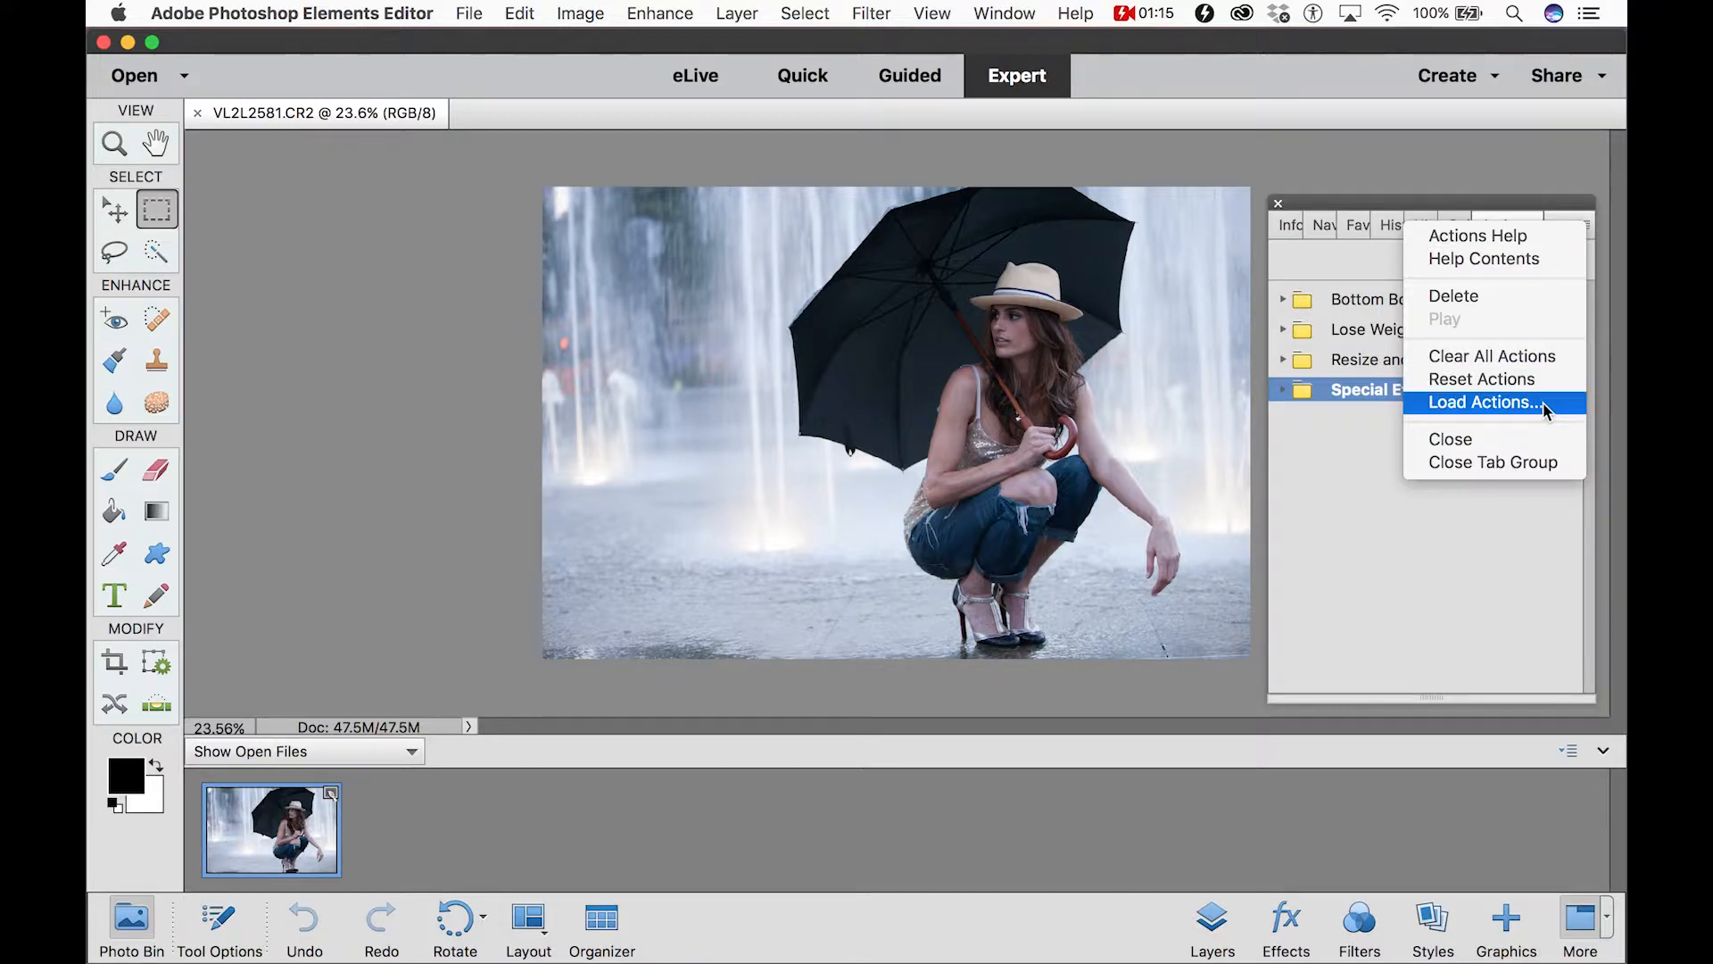
{"action": "left_click", "coordinate": [1483, 402]}
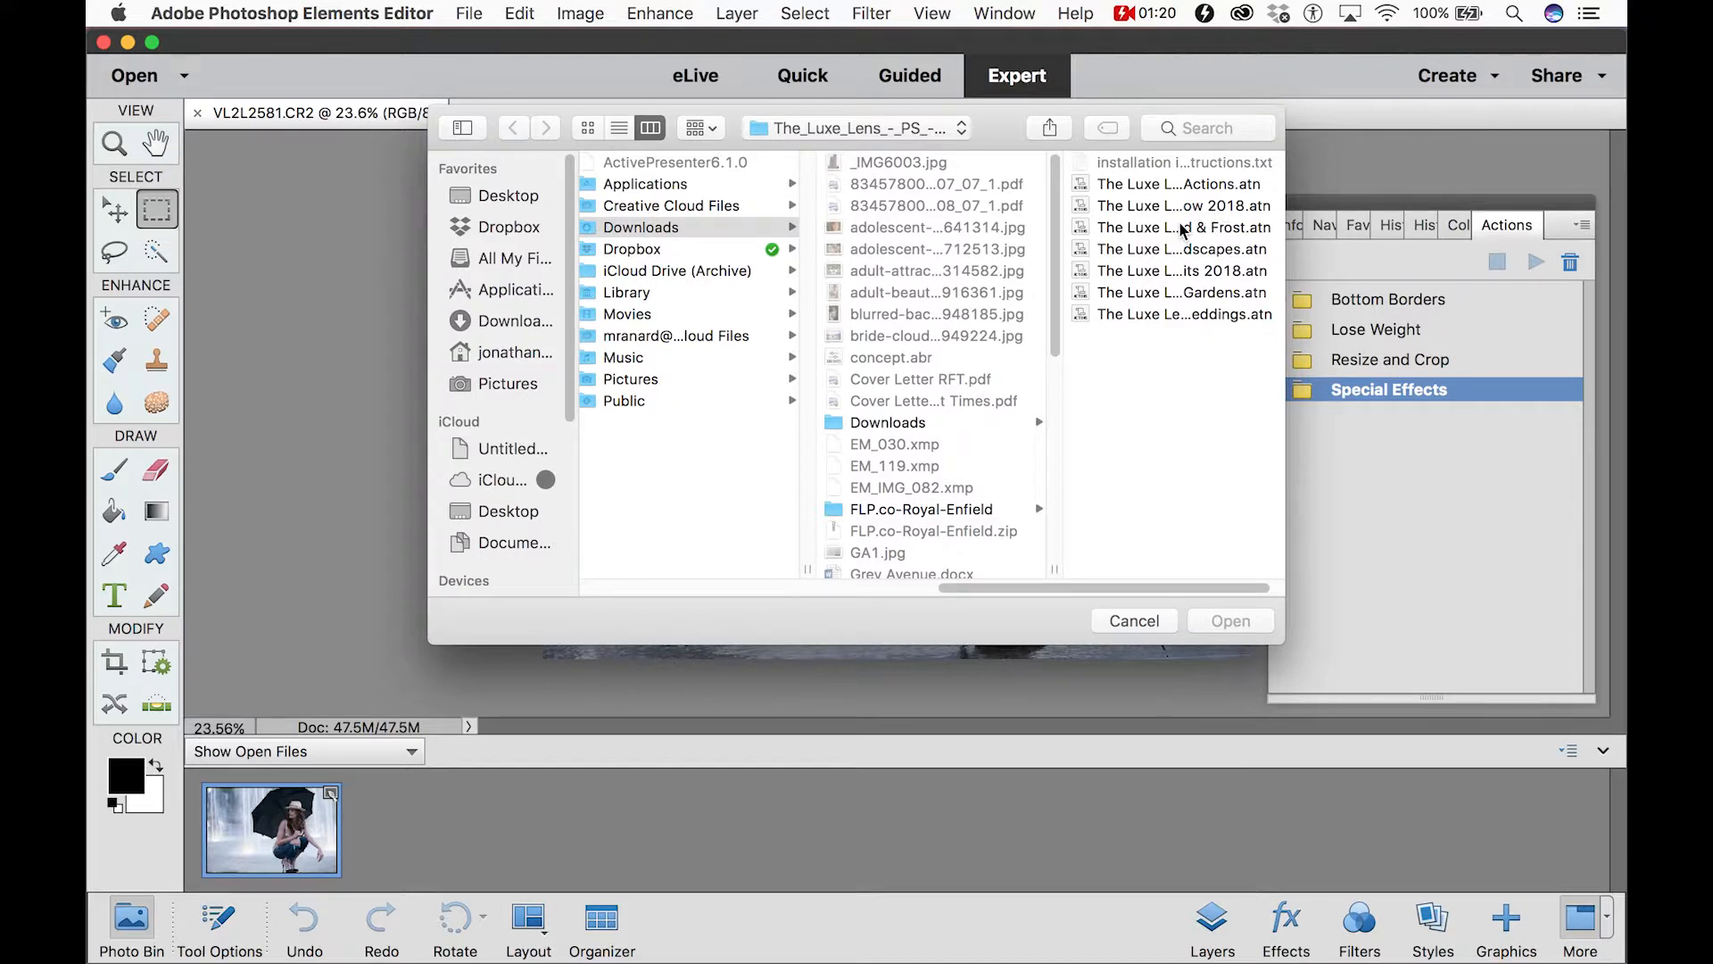
{"action": "left_click", "coordinate": [1181, 227]}
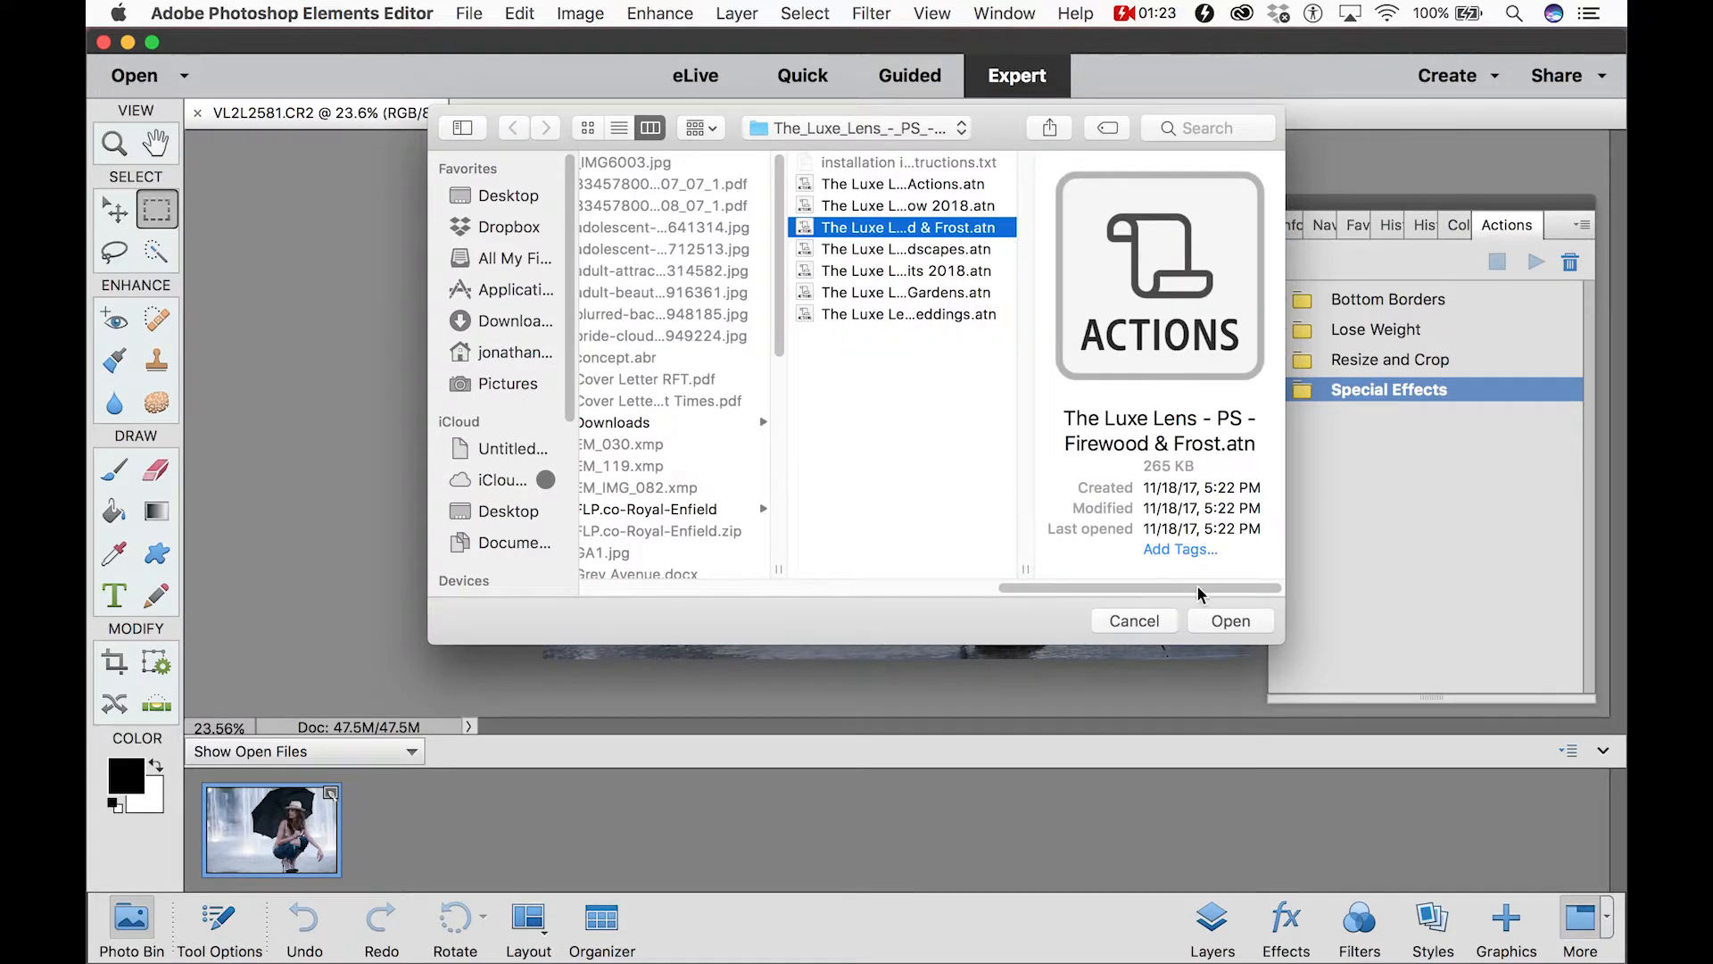
{"action": "left_click", "coordinate": [1229, 622]}
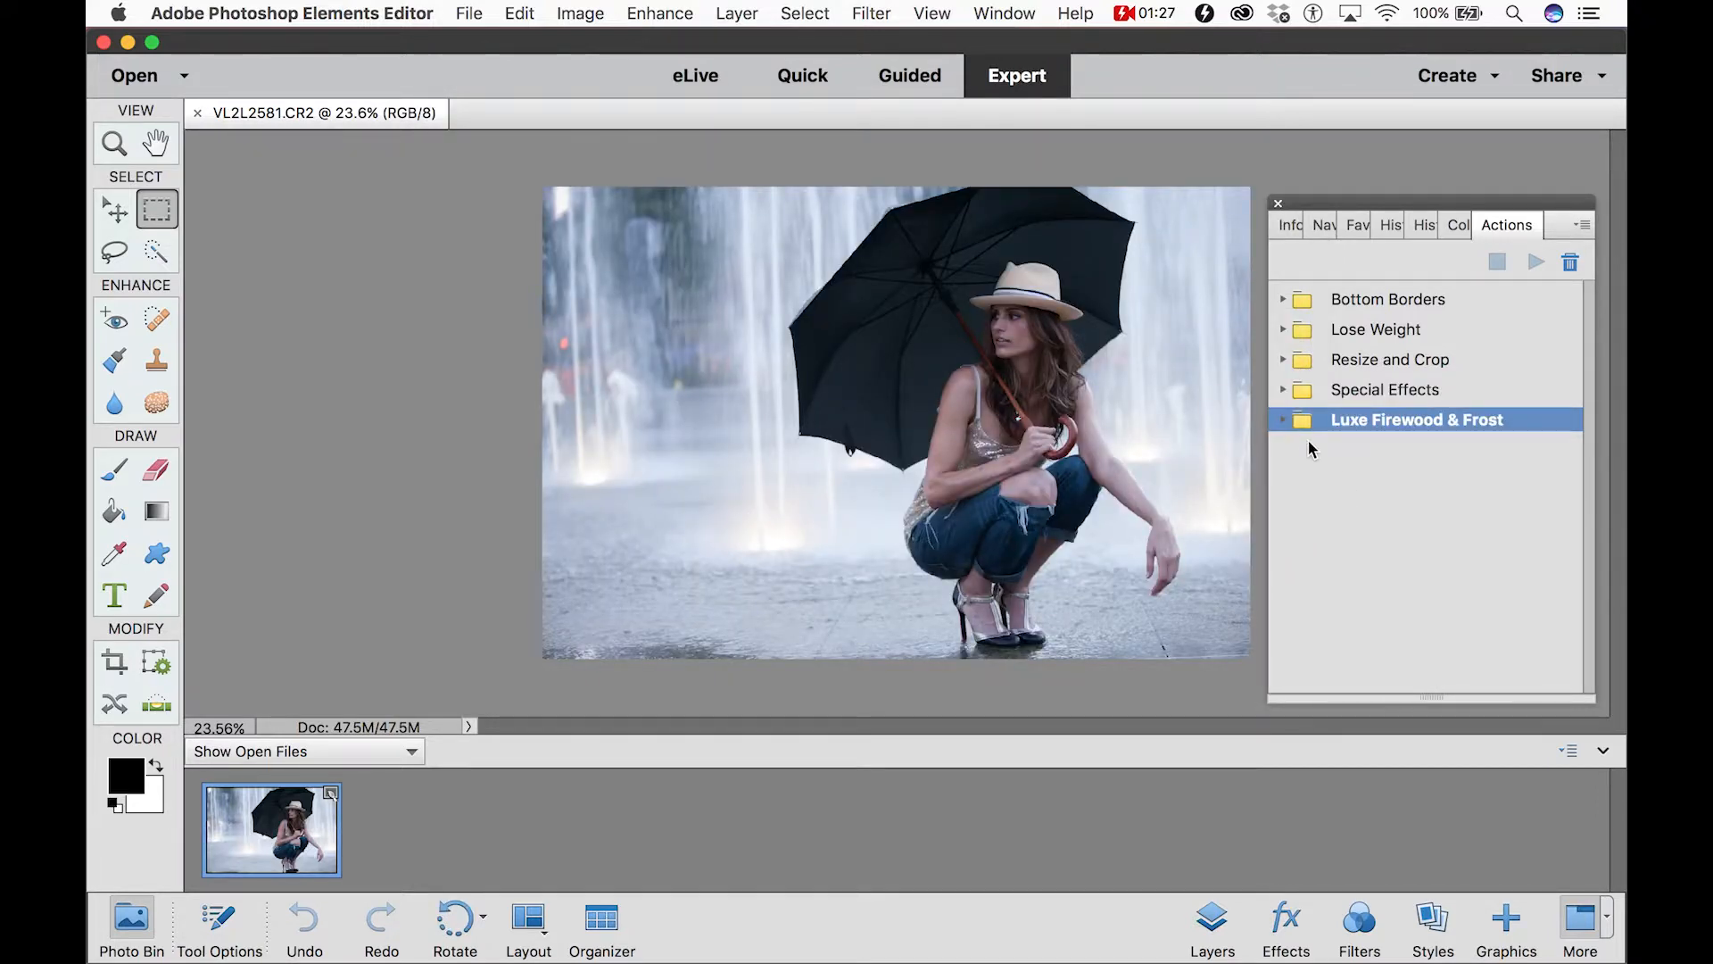
Step: Expand the Luxe Firewood & Frost set to list actions such as Auto Histogram Fix
{"action": "left_click", "coordinate": [1283, 419]}
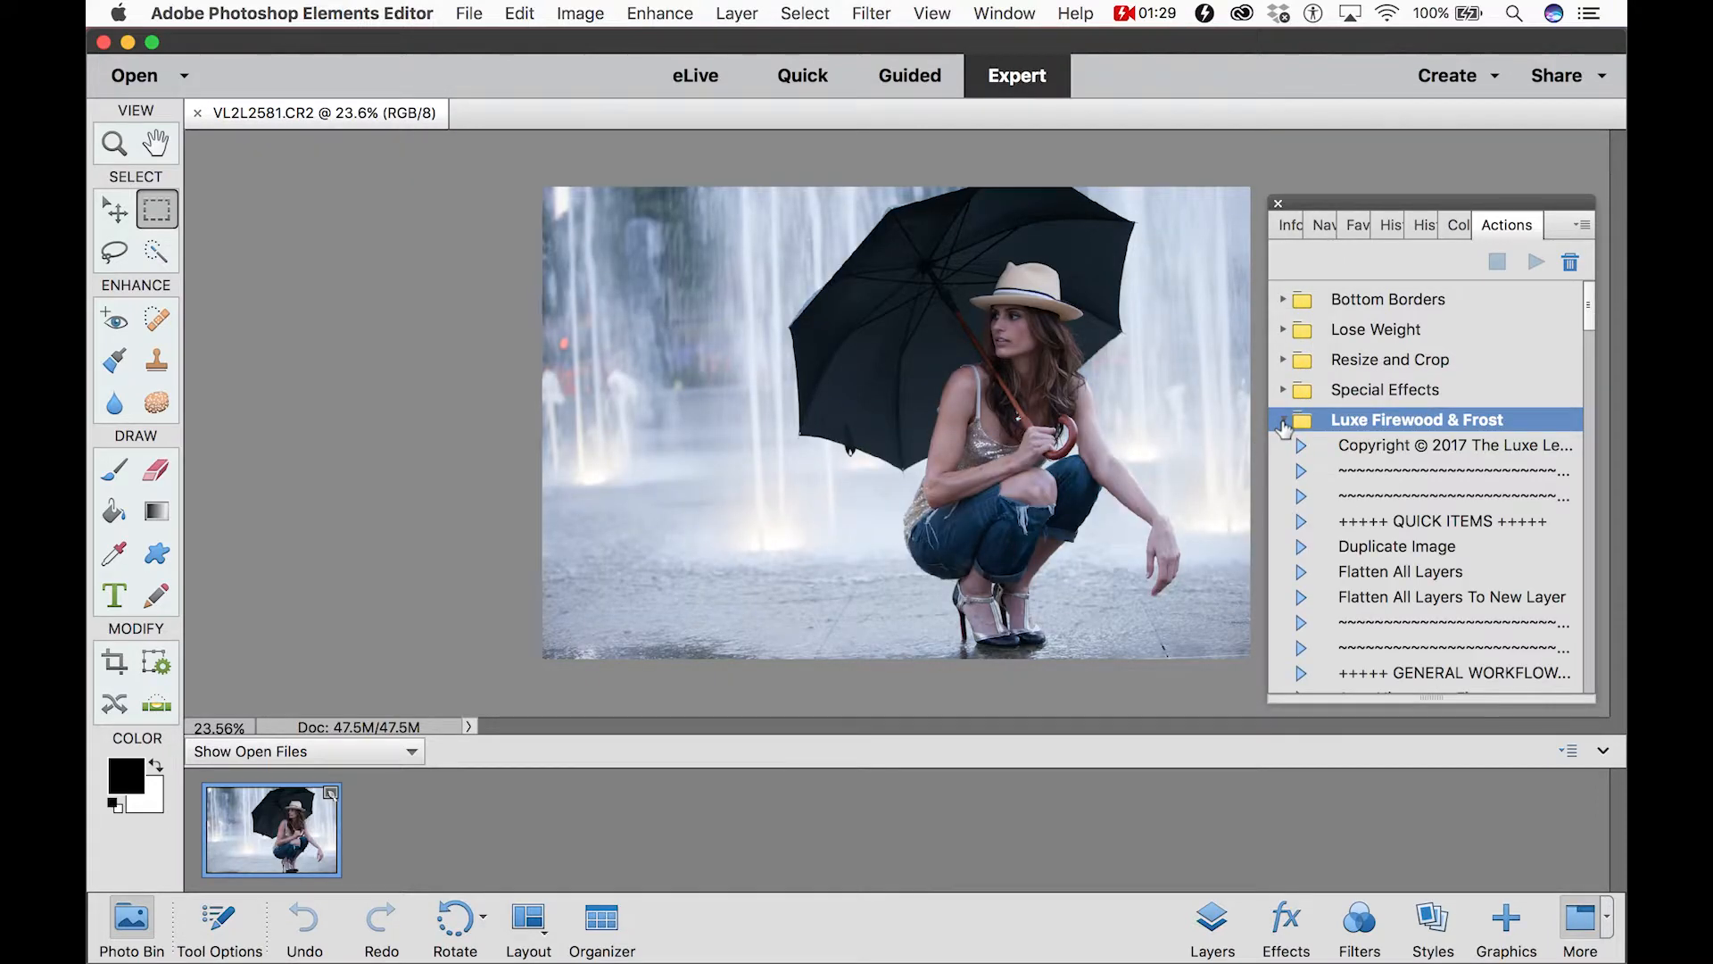
{"action": "scroll", "scroll_direction": "down", "scroll_amount": 3}
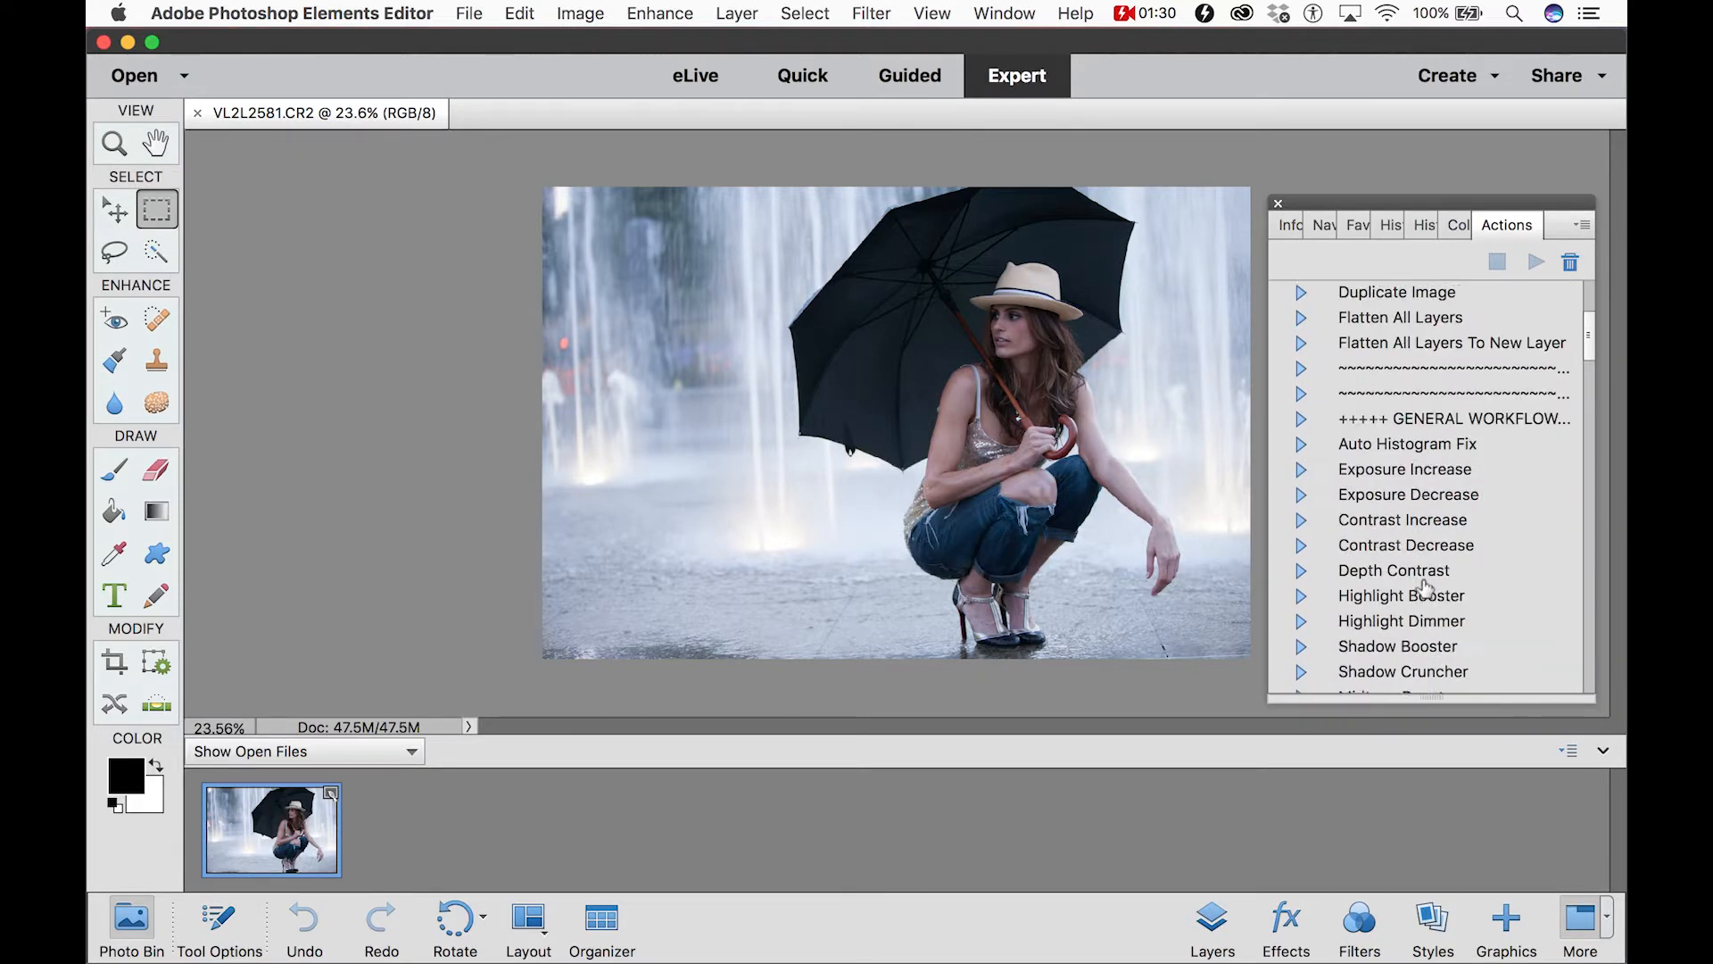